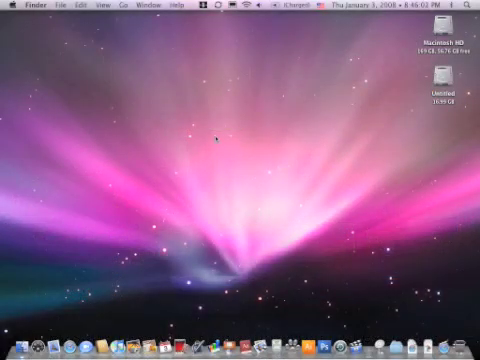
mouse_move(380, 88)
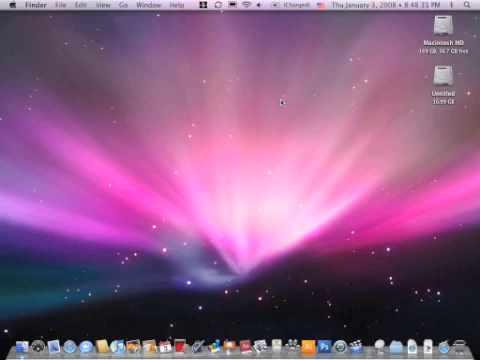
mouse_move(374, 330)
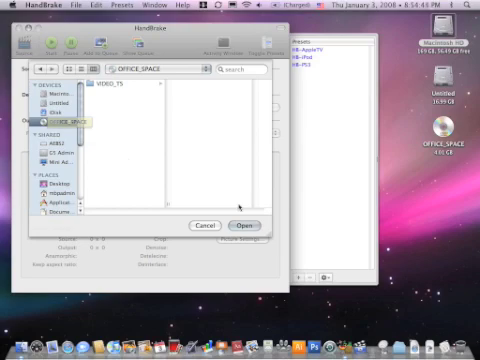
Step: Load the OFFICE_SPACE DVD as HandBrake's source so title, chapters and destination populate
click(244, 224)
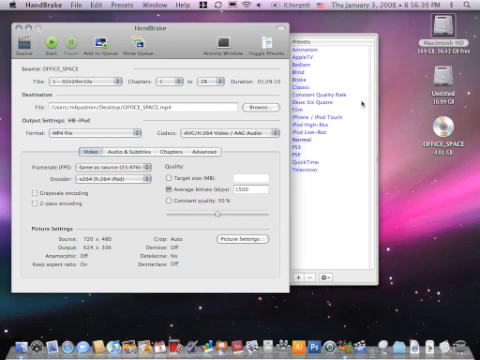
mouse_move(316, 178)
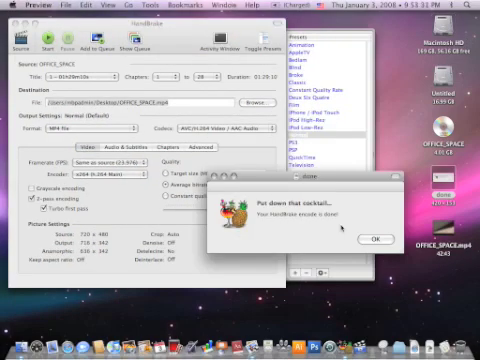
mouse_move(336, 224)
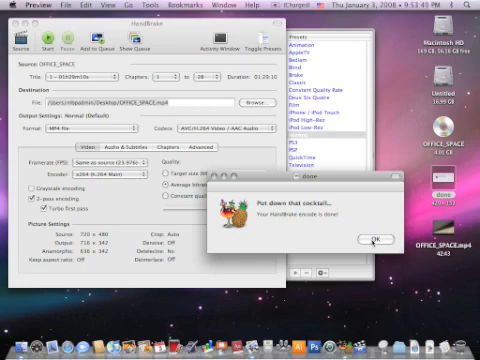
Step: Dismiss the 'Put down that cocktail' encode-finished notice
click(376, 240)
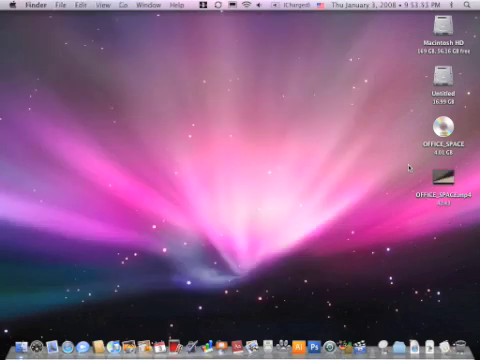
Step: Quit HandBrake, leaving the OFFICE_SPACE disc and encoded file on the desktop
click(440, 184)
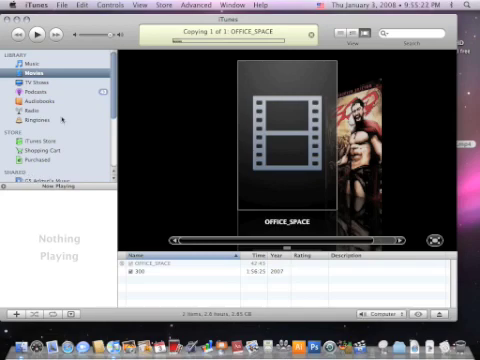
mouse_move(208, 220)
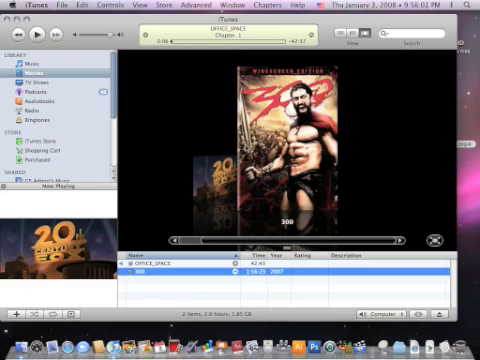
mouse_move(344, 132)
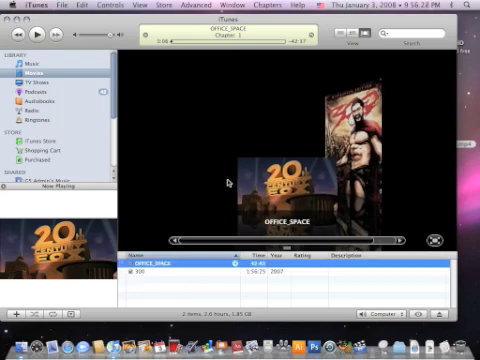
mouse_move(230, 186)
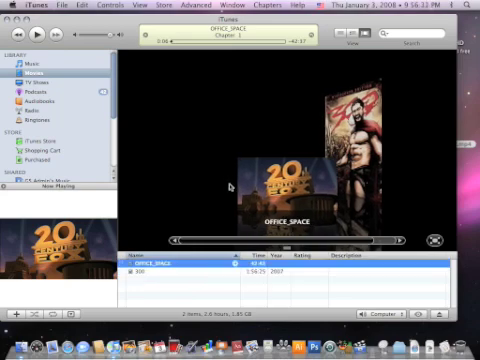
mouse_move(100, 284)
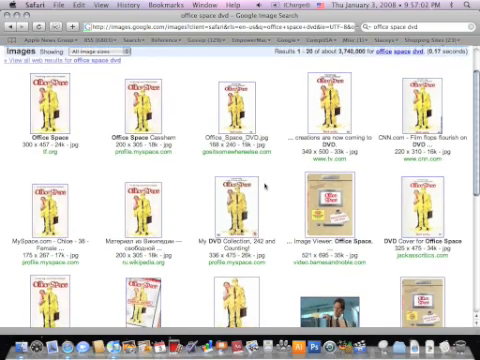
scroll(down, 3)
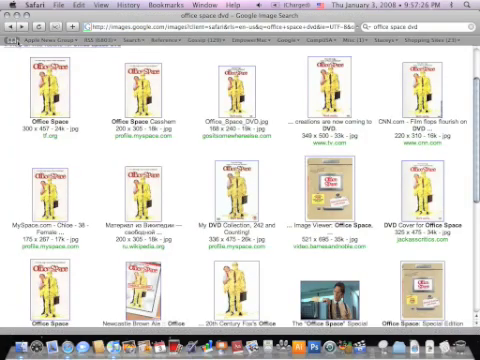
scroll(down, 3)
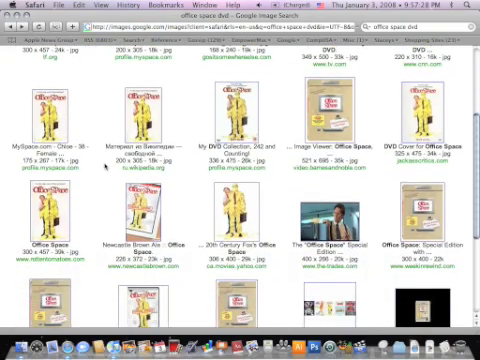